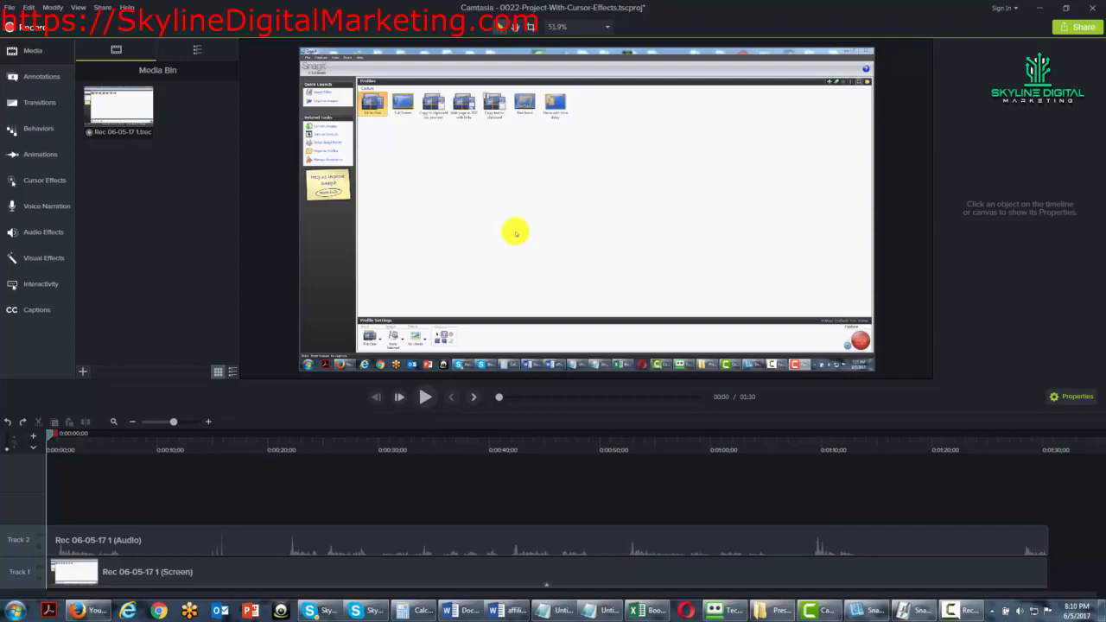
{"action": "mouse_move", "coordinate": [252, 527]}
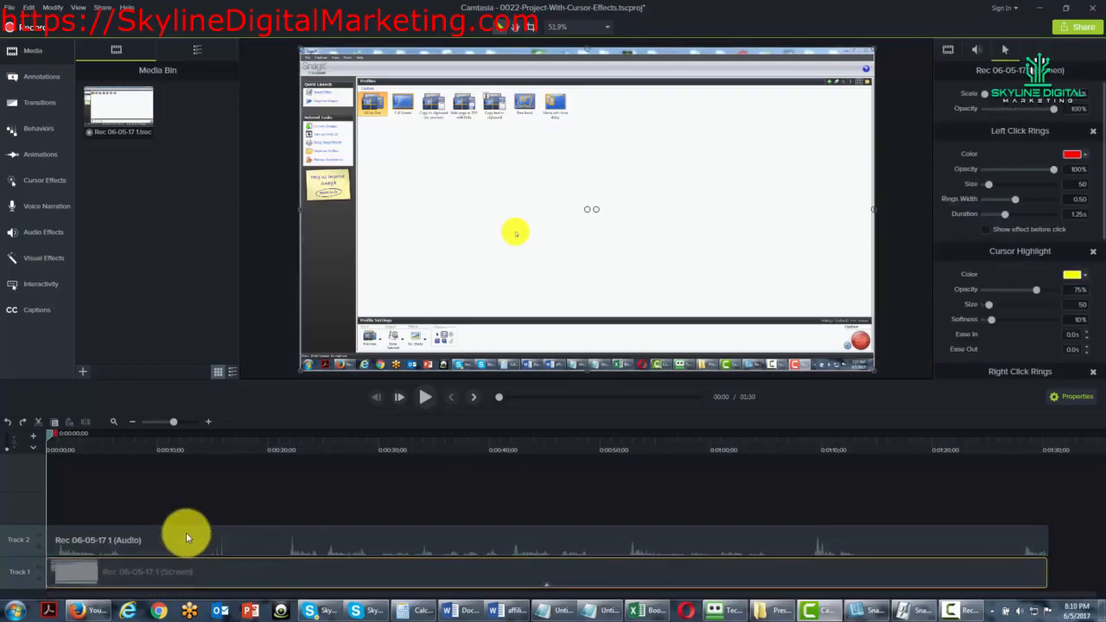
Delete the original Rec 06-05-17 1 (Audio) clip from Track 2.
{"action": "left_click", "coordinate": [182, 539]}
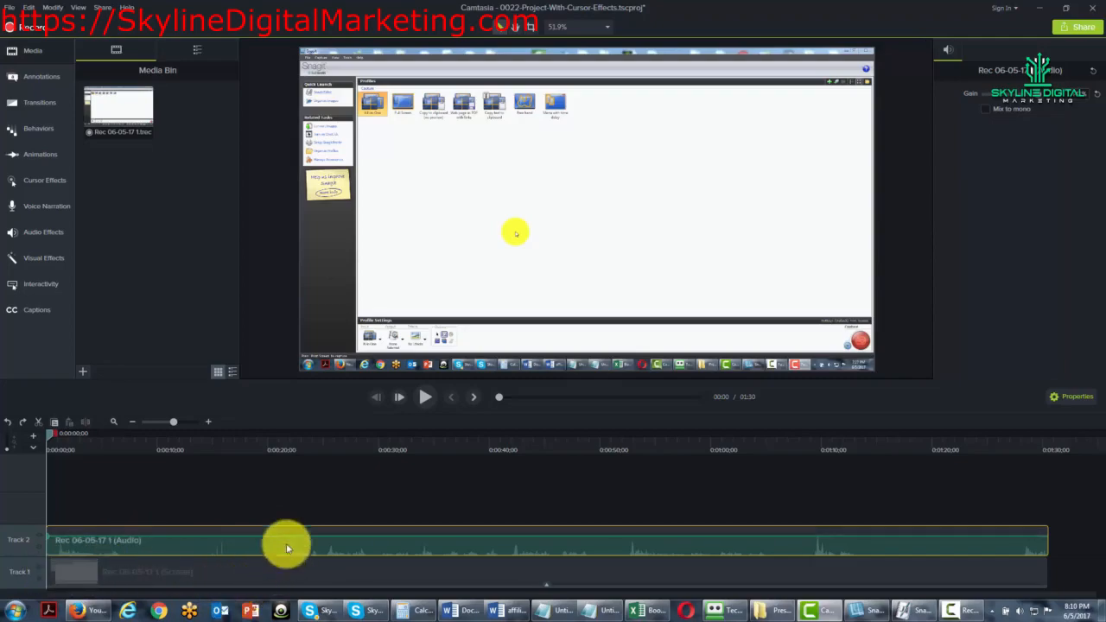
{"action": "mouse_move", "coordinate": [337, 549]}
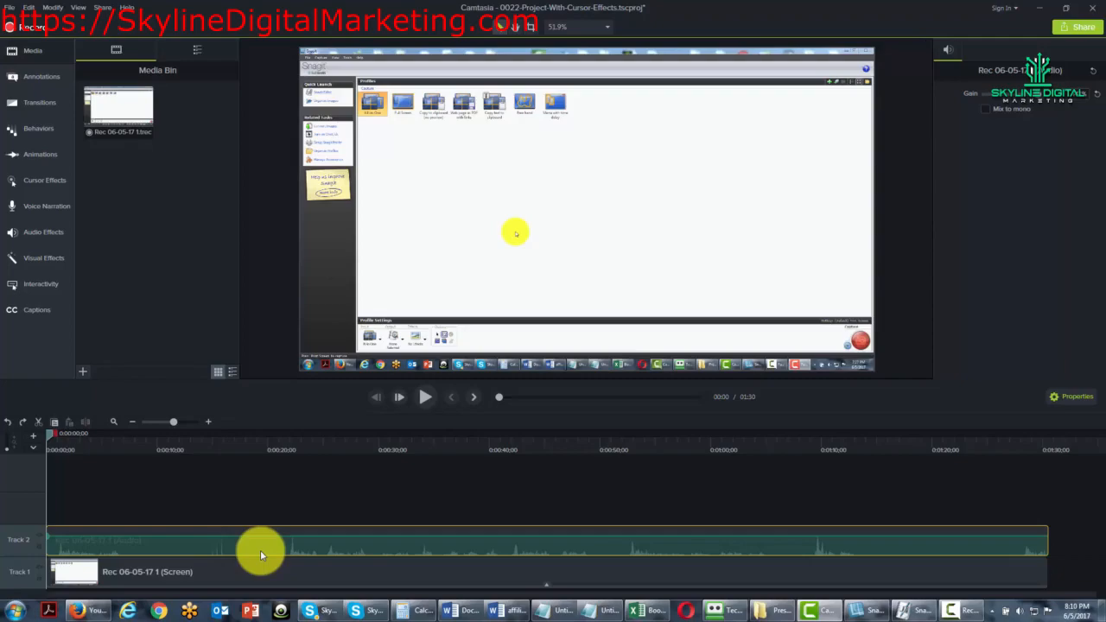
{"action": "mouse_move", "coordinate": [256, 544]}
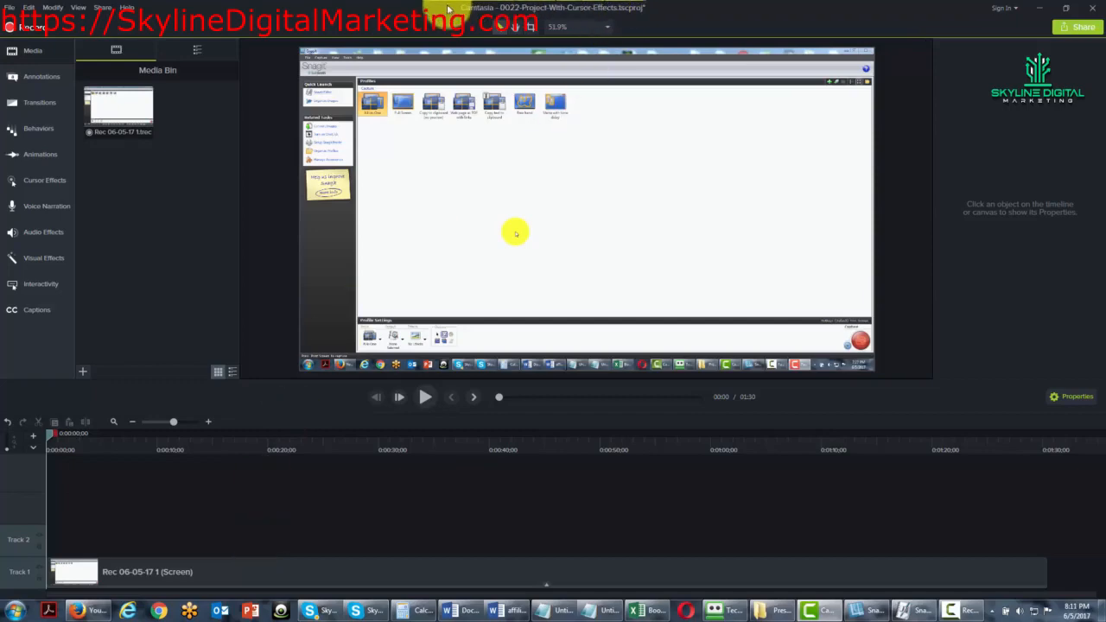
{"action": "mouse_move", "coordinate": [373, 184]}
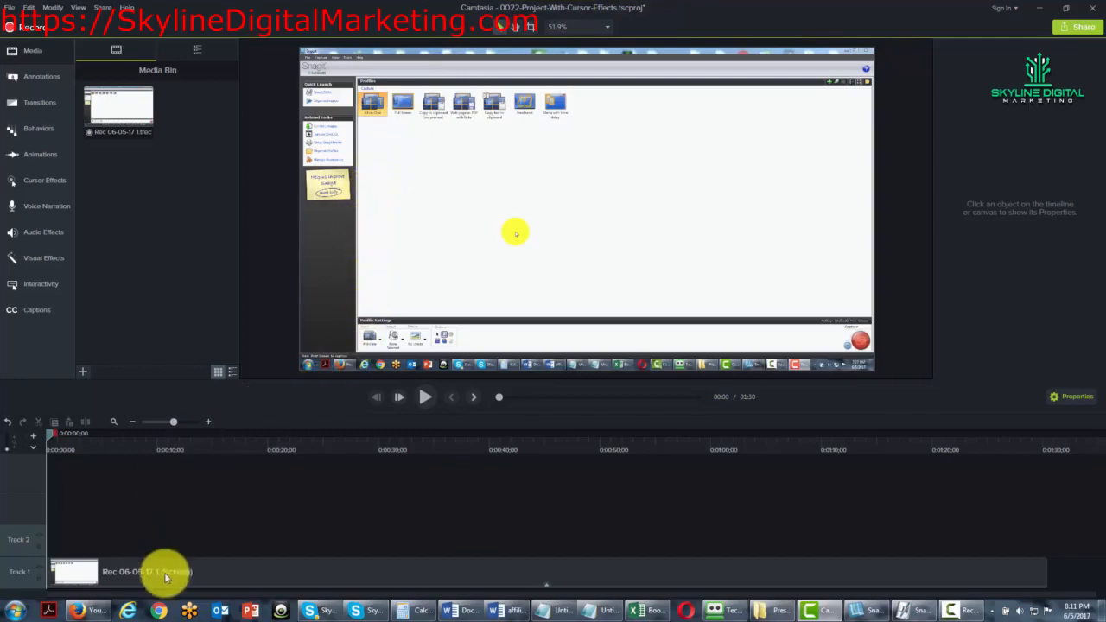
{"action": "mouse_move", "coordinate": [285, 536]}
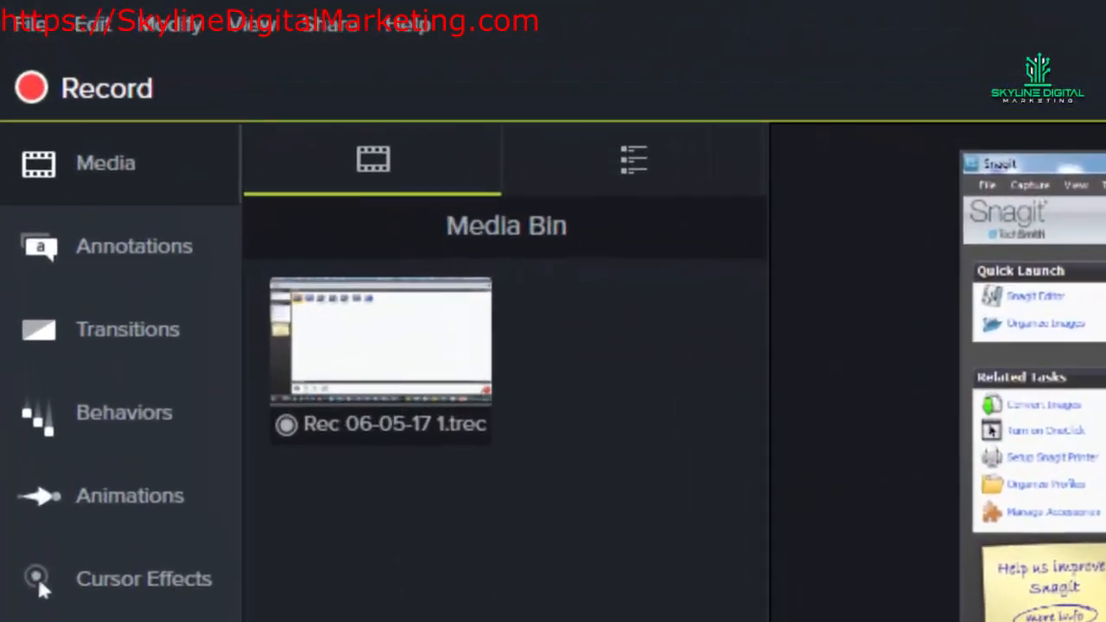
Save the project as '023 Project With Voice Narration' via Save As and dismiss the saved notice.
{"action": "left_click", "coordinate": [34, 24]}
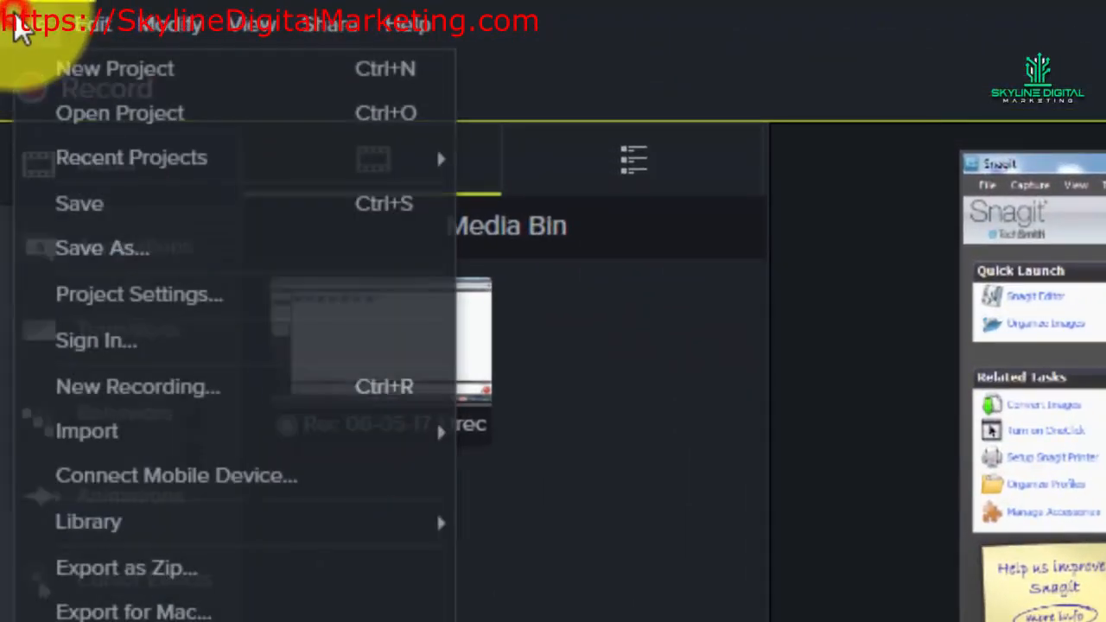
{"action": "left_click", "coordinate": [101, 249]}
{"action": "type", "text": "023"}
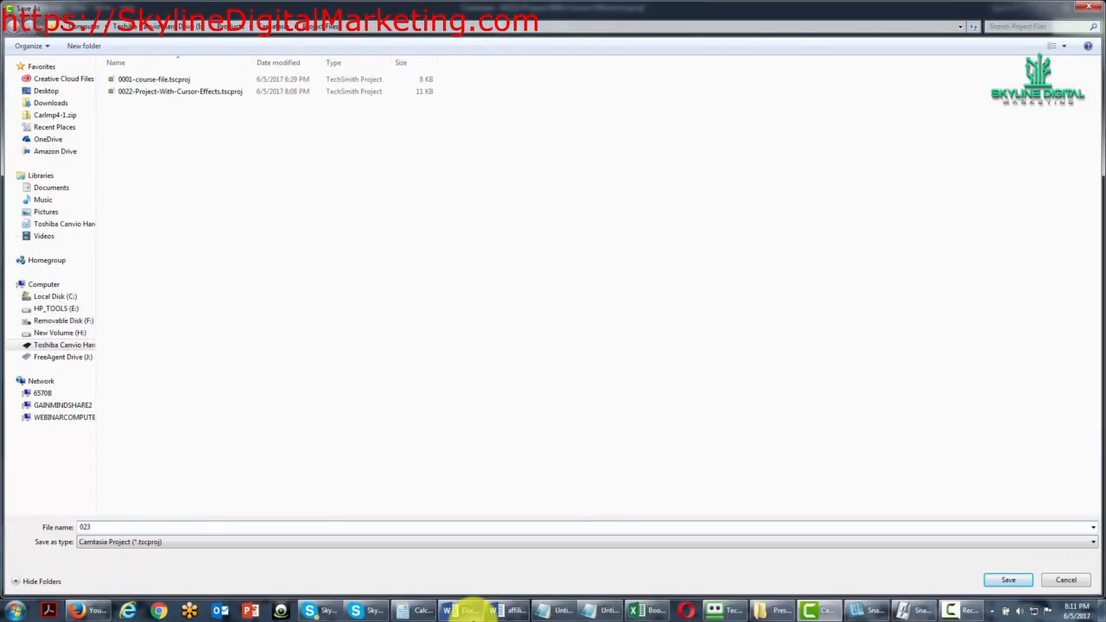
{"action": "left_click", "coordinate": [1008, 580]}
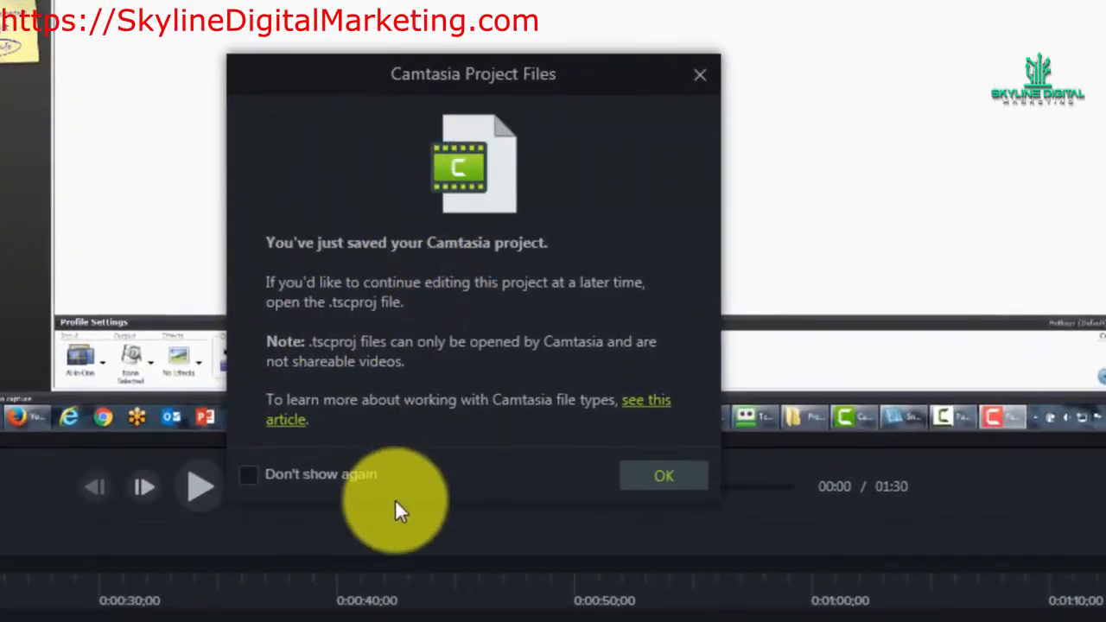
{"action": "left_click", "coordinate": [664, 475]}
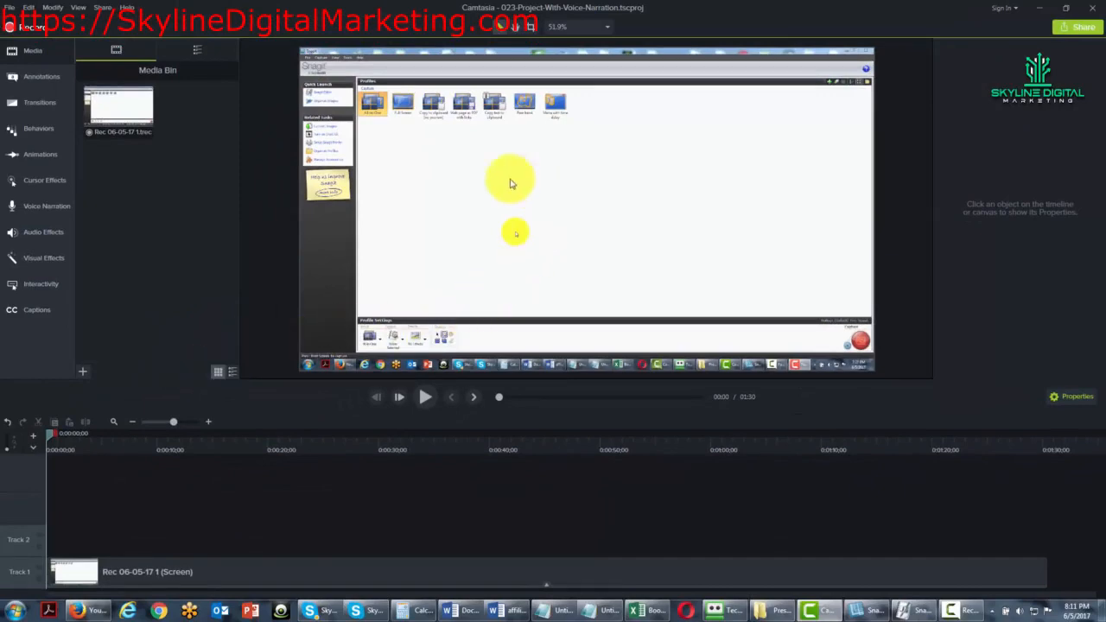
{"action": "mouse_move", "coordinate": [376, 226]}
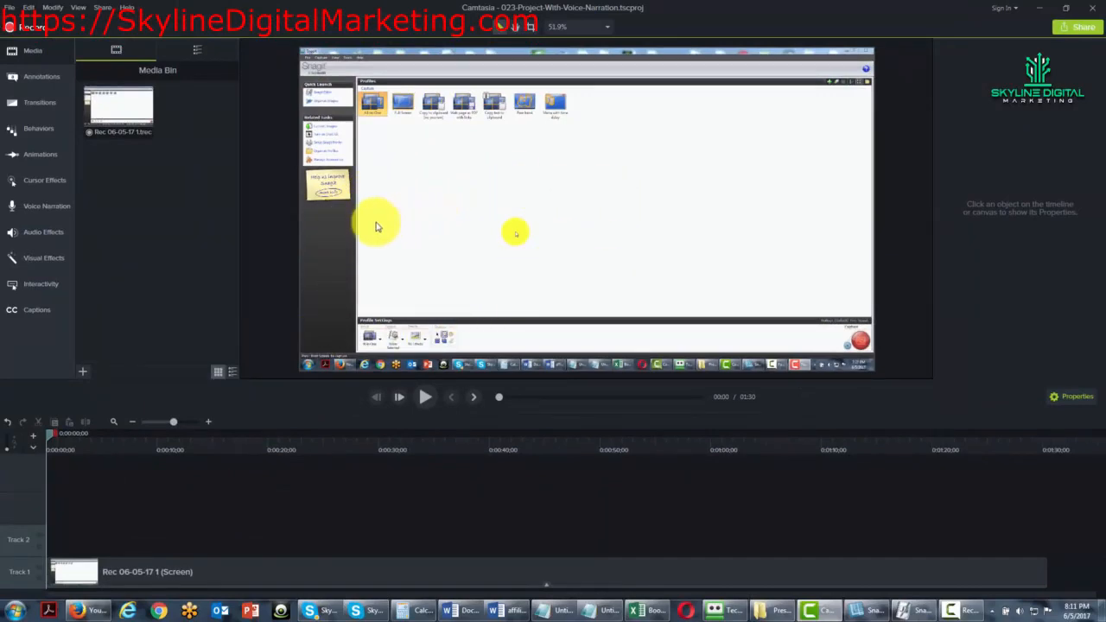
{"action": "mouse_move", "coordinate": [401, 275]}
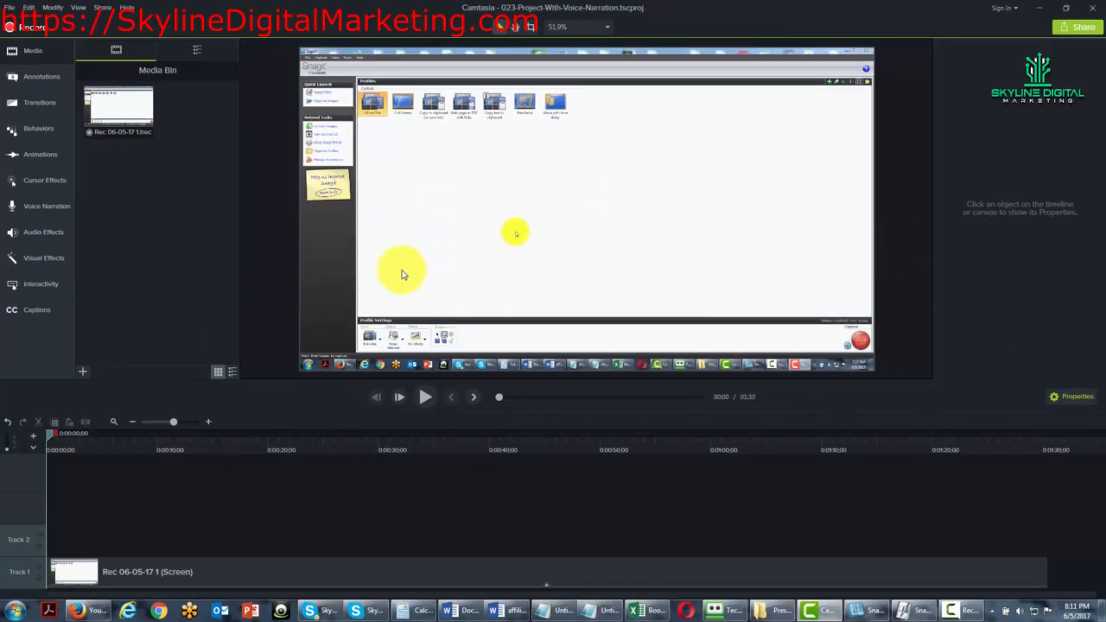
{"action": "mouse_move", "coordinate": [459, 245]}
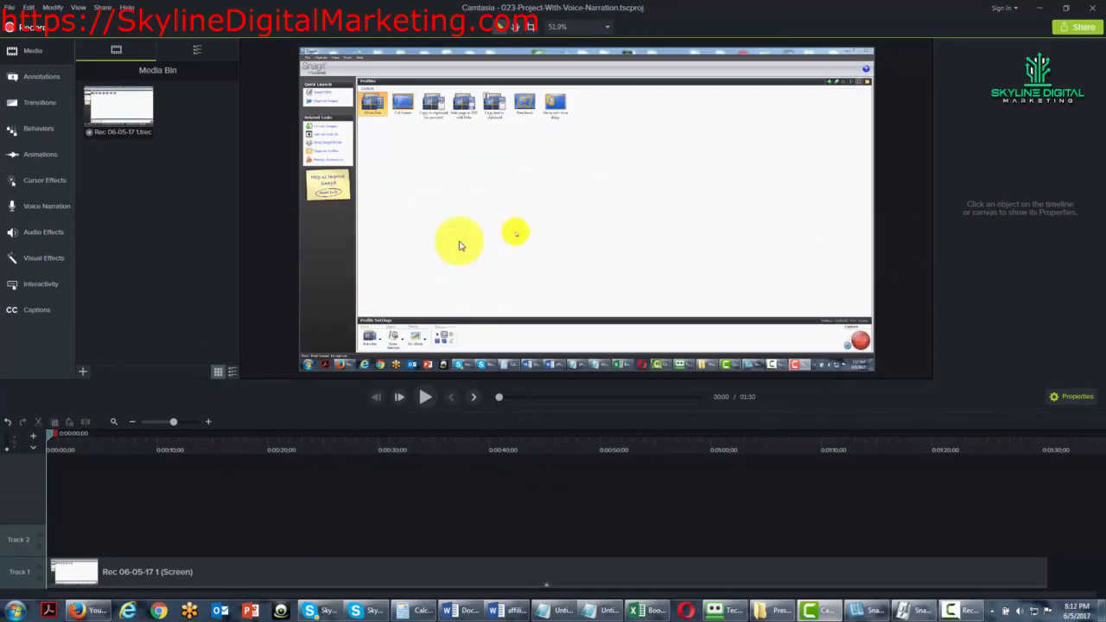
{"action": "mouse_move", "coordinate": [508, 532]}
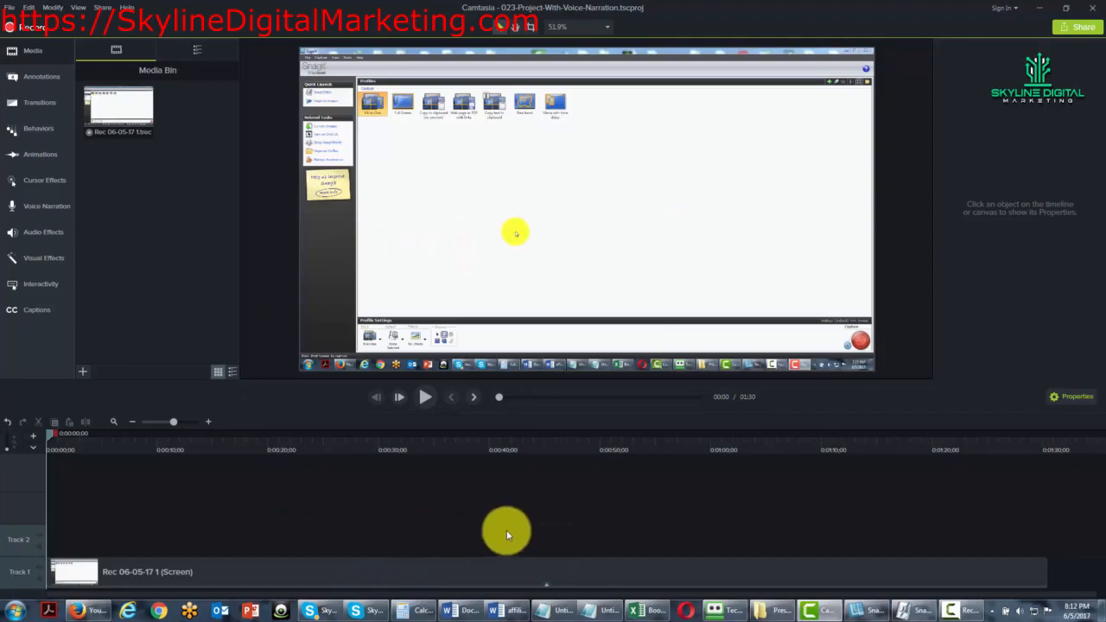
{"action": "mouse_move", "coordinate": [395, 259]}
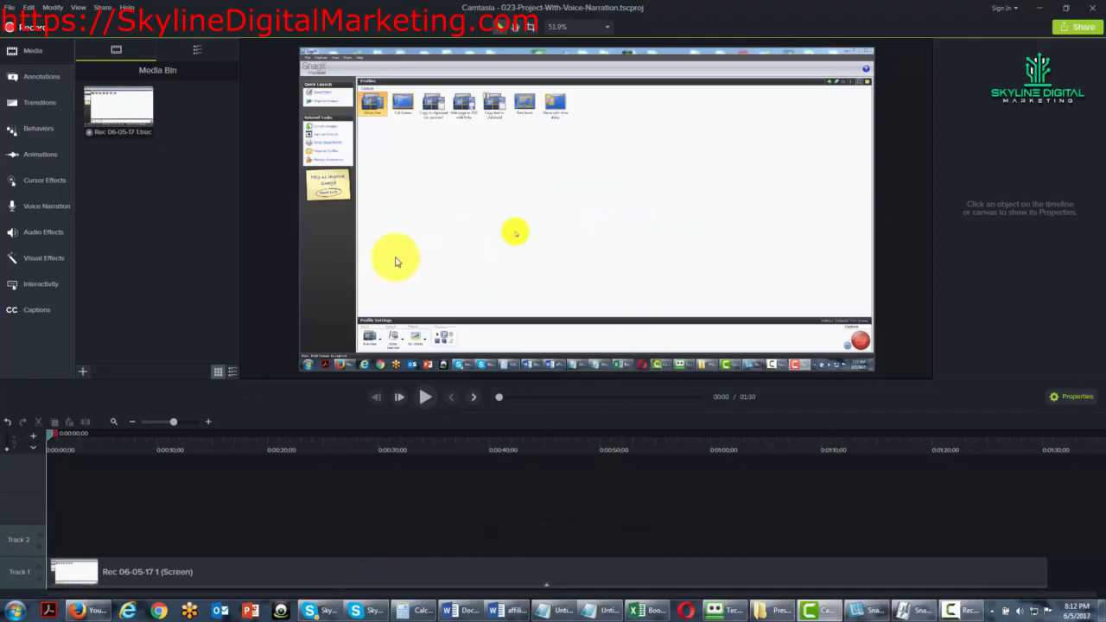
{"action": "mouse_move", "coordinate": [639, 266]}
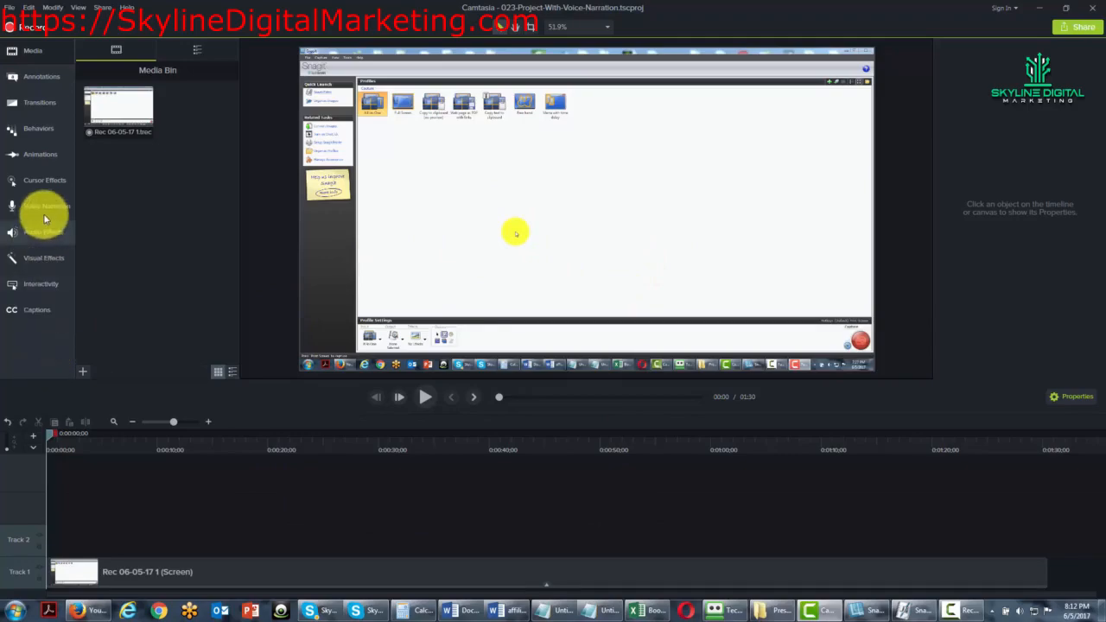
Set voice narration to record from the external IDT microphone with the timeline muted during recording.
{"action": "left_click", "coordinate": [45, 208]}
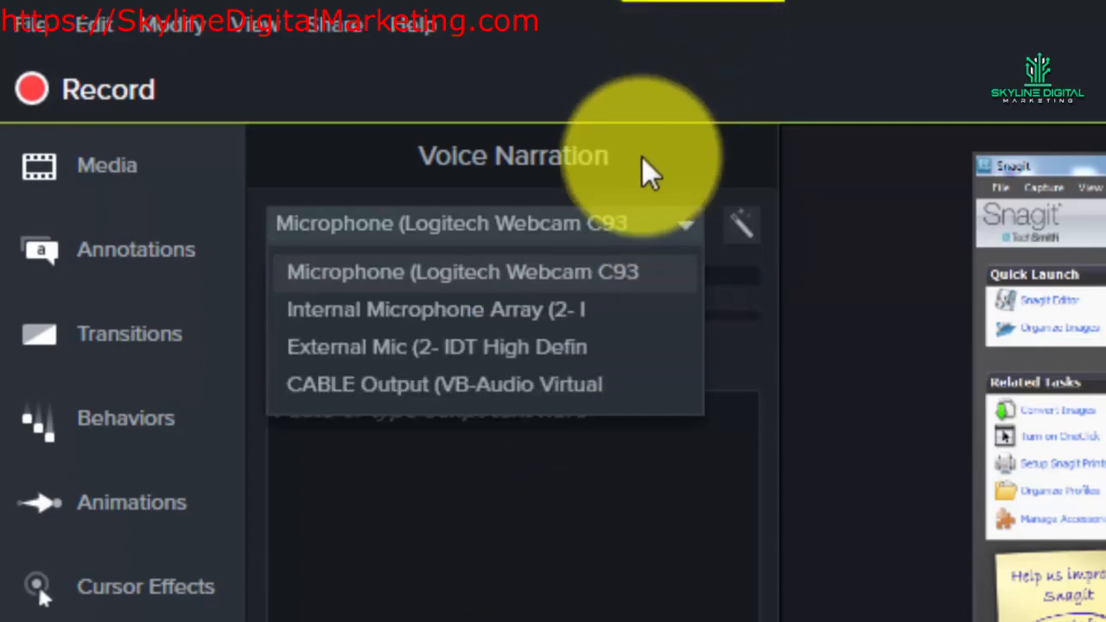
{"action": "left_click", "coordinate": [435, 346]}
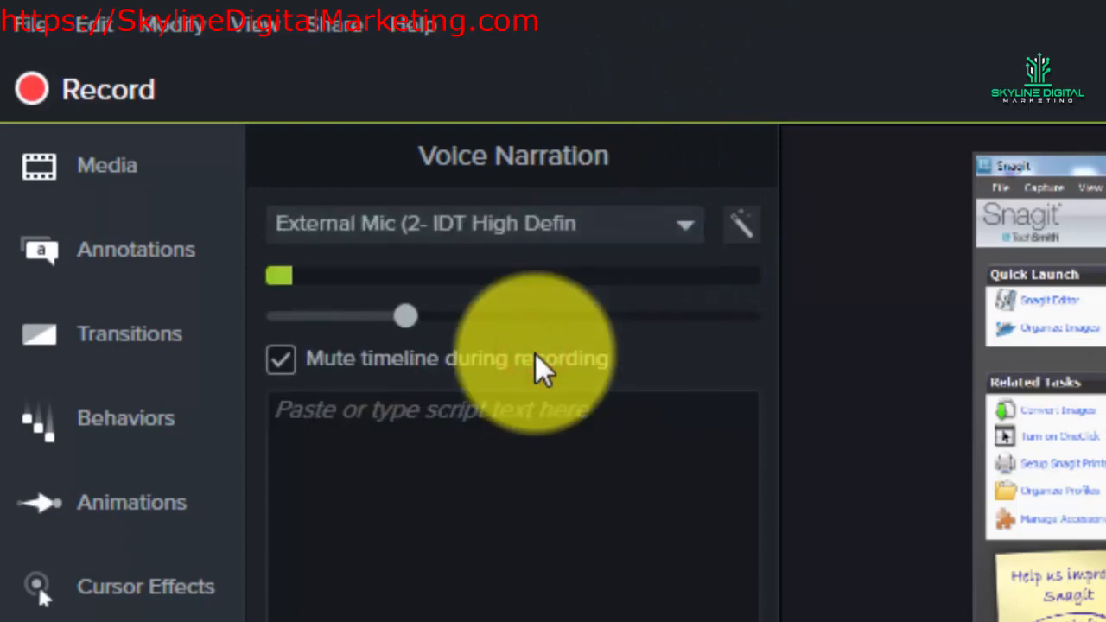
{"action": "left_click", "coordinate": [369, 450]}
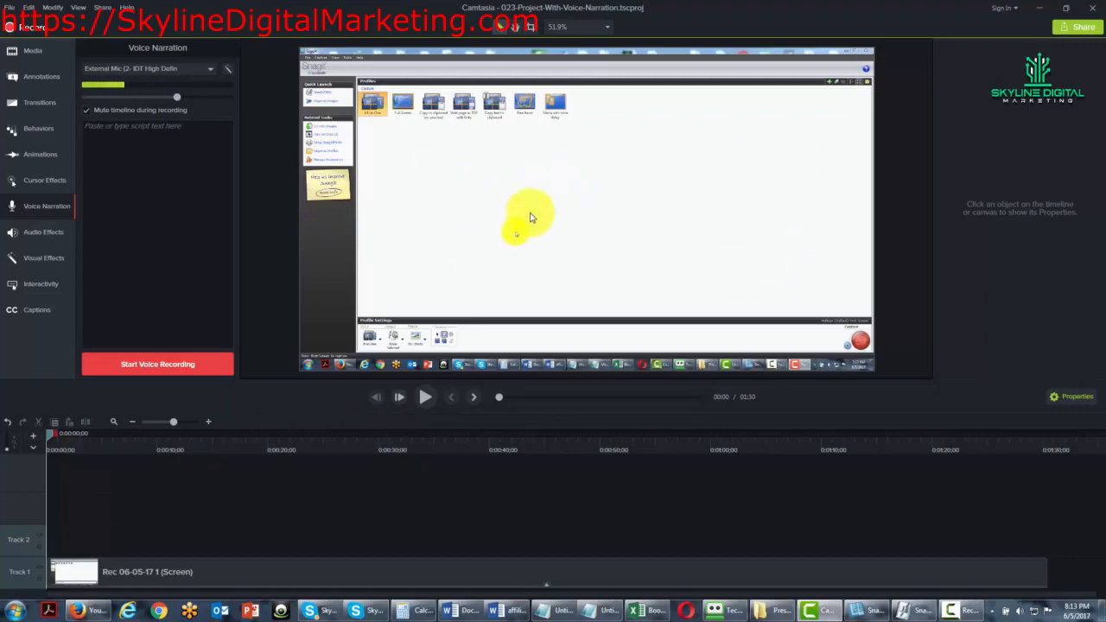
{"action": "mouse_move", "coordinate": [418, 271]}
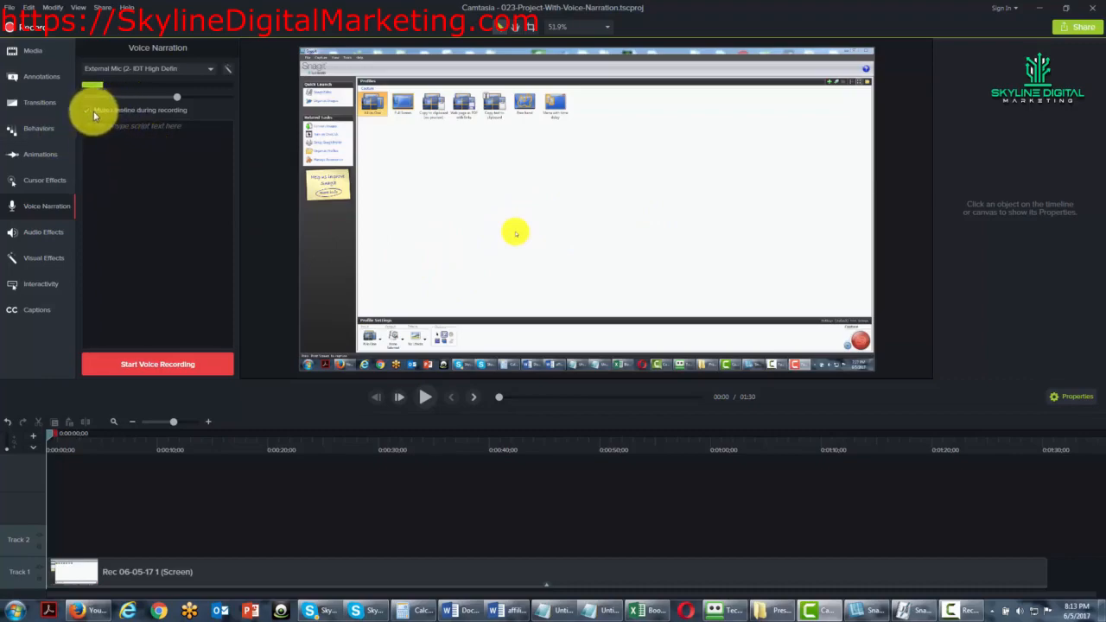
Record a voice narration take while the timeline plays, then stop the recording.
{"action": "left_click", "coordinate": [86, 110]}
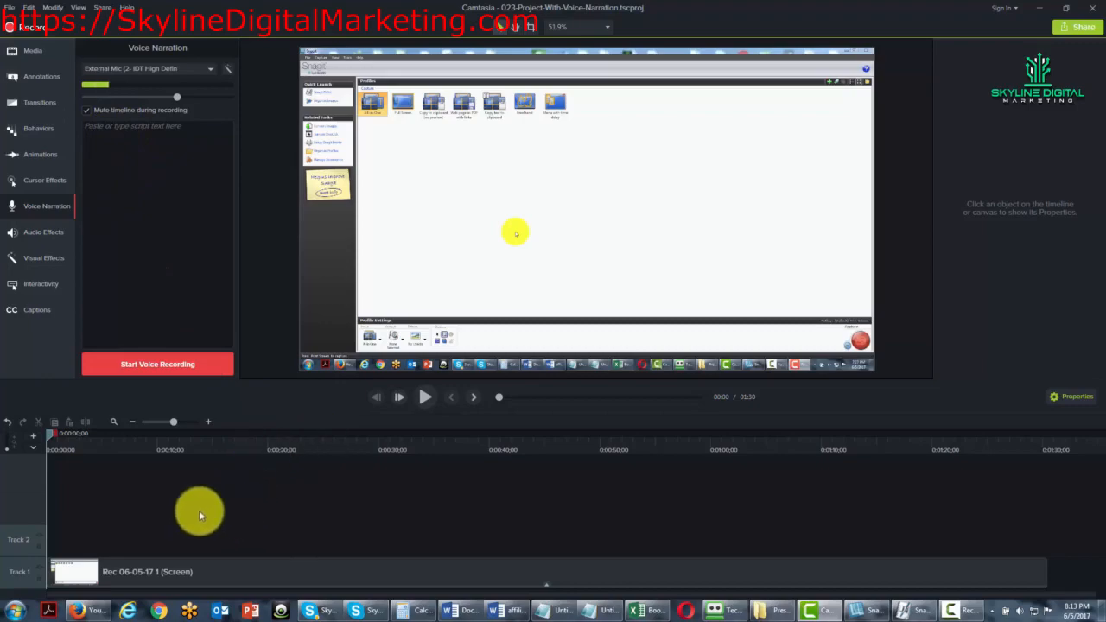
{"action": "mouse_move", "coordinate": [239, 510]}
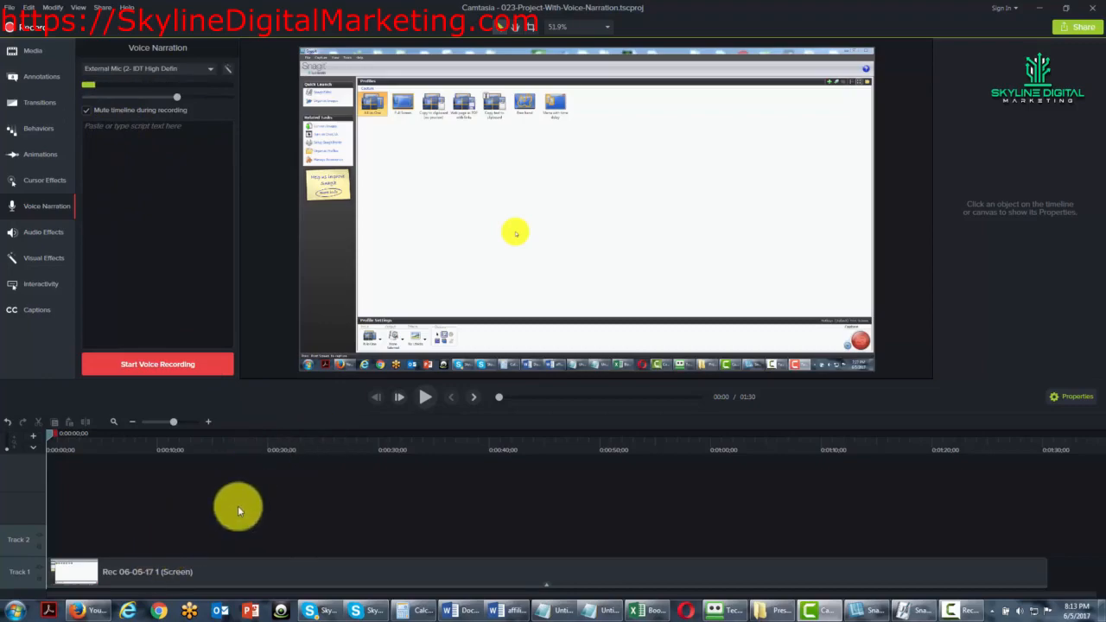
{"action": "mouse_move", "coordinate": [187, 539]}
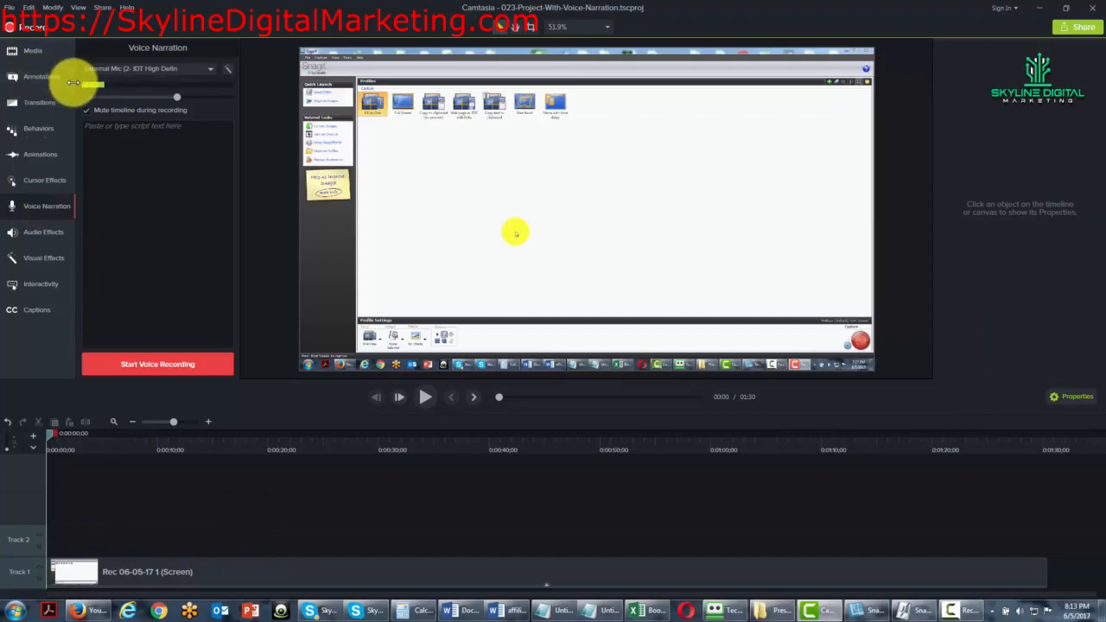
{"action": "mouse_move", "coordinate": [315, 436]}
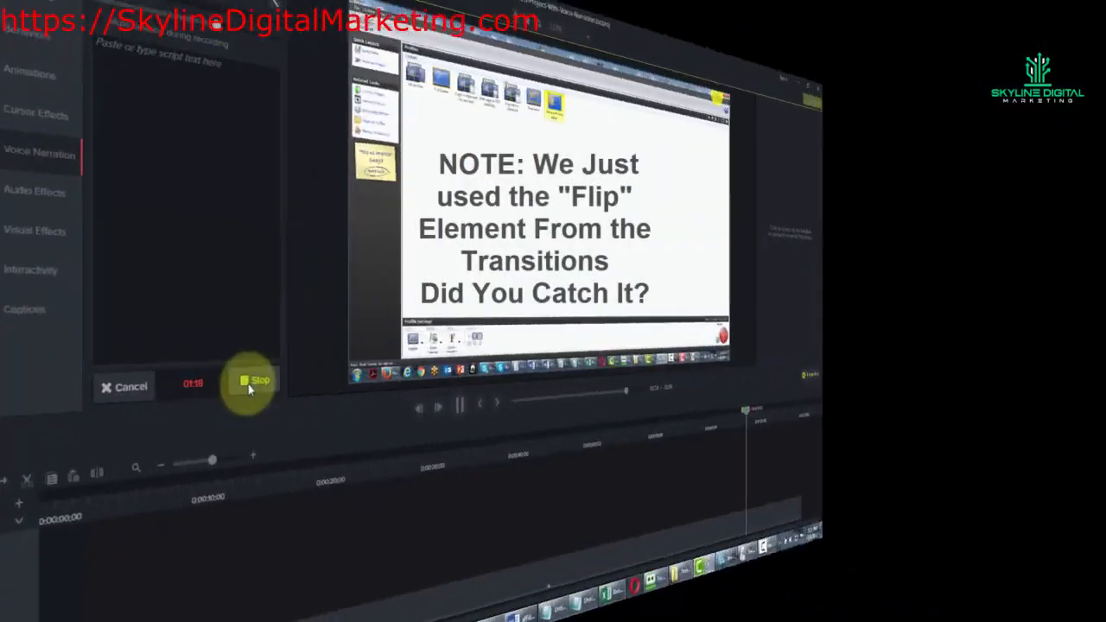
{"action": "left_click", "coordinate": [250, 382]}
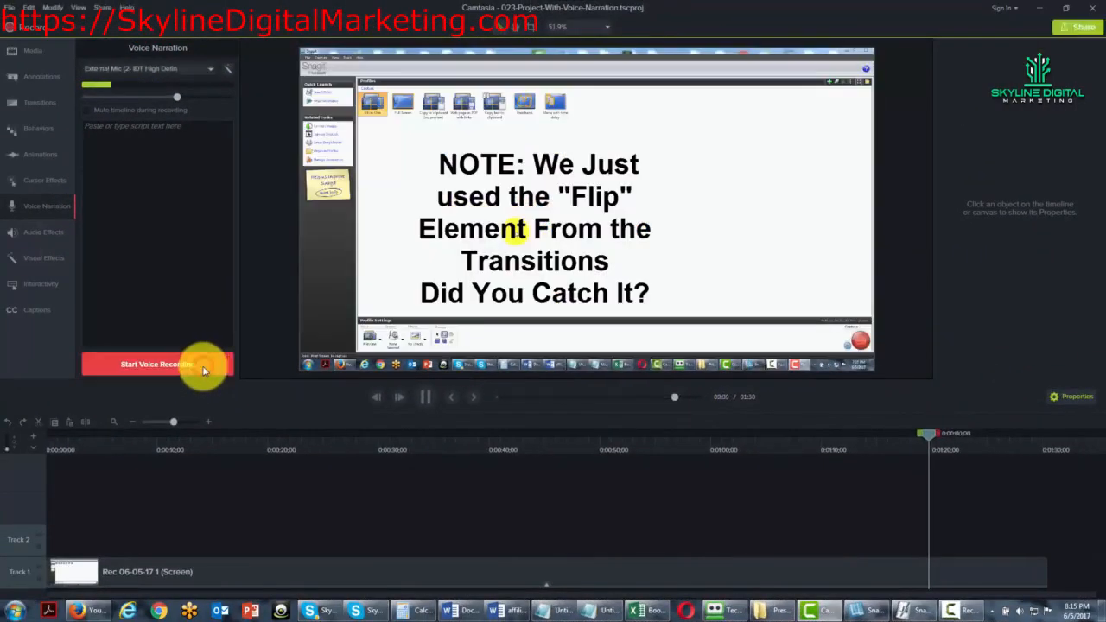
Save the narration as 'Narration 023 Project With Voice Narration 1.m4a' using the suggested name.
{"action": "left_click", "coordinate": [156, 363]}
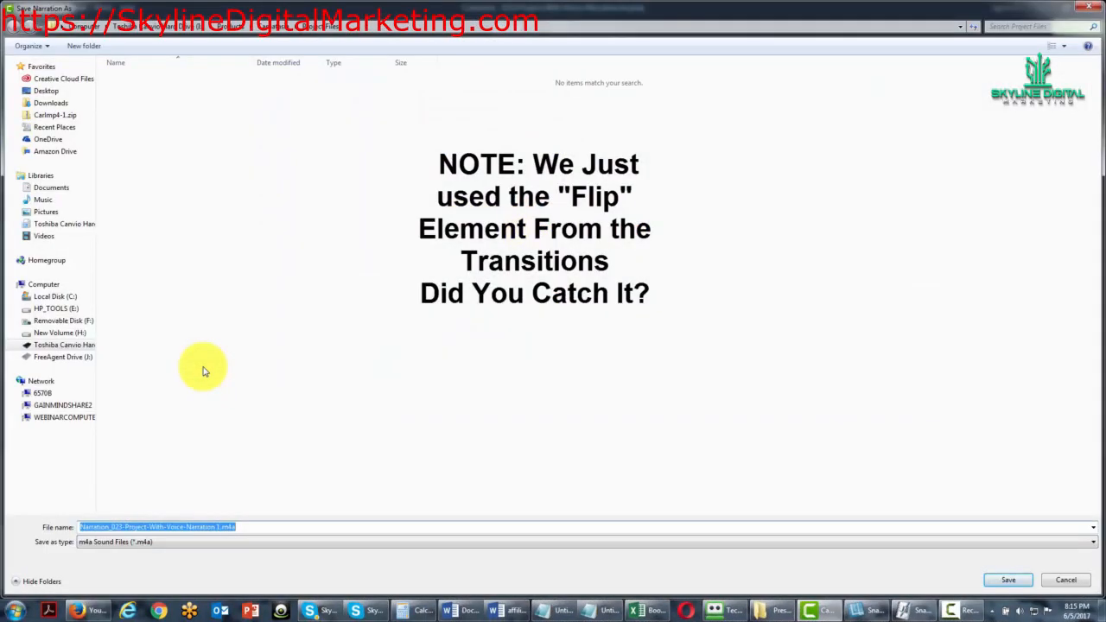
{"action": "mouse_move", "coordinate": [257, 121]}
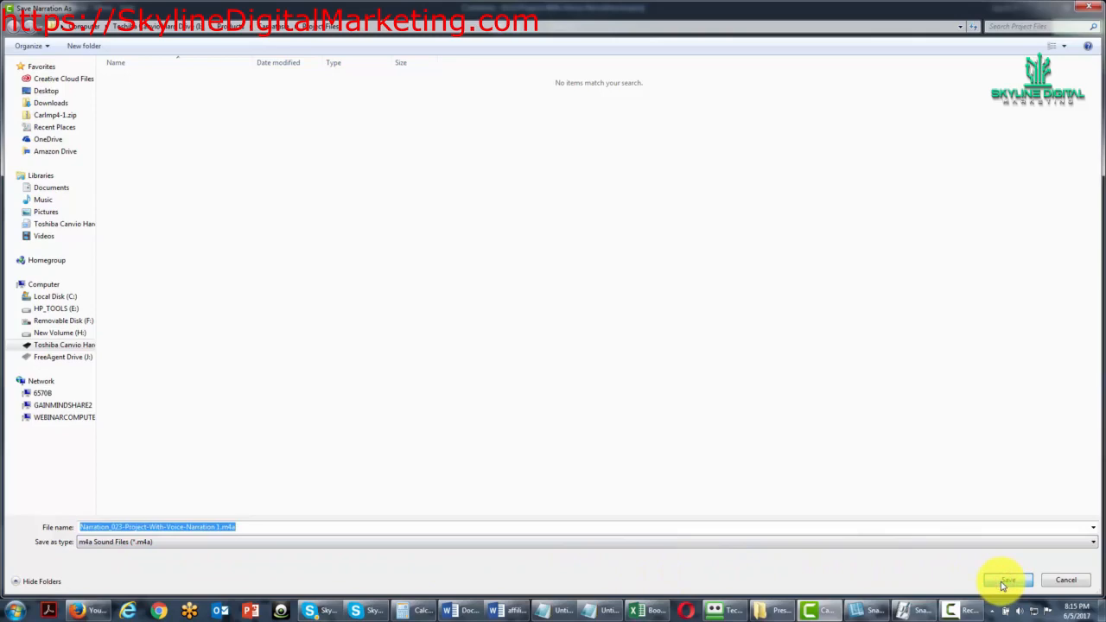
{"action": "left_click", "coordinate": [1006, 581]}
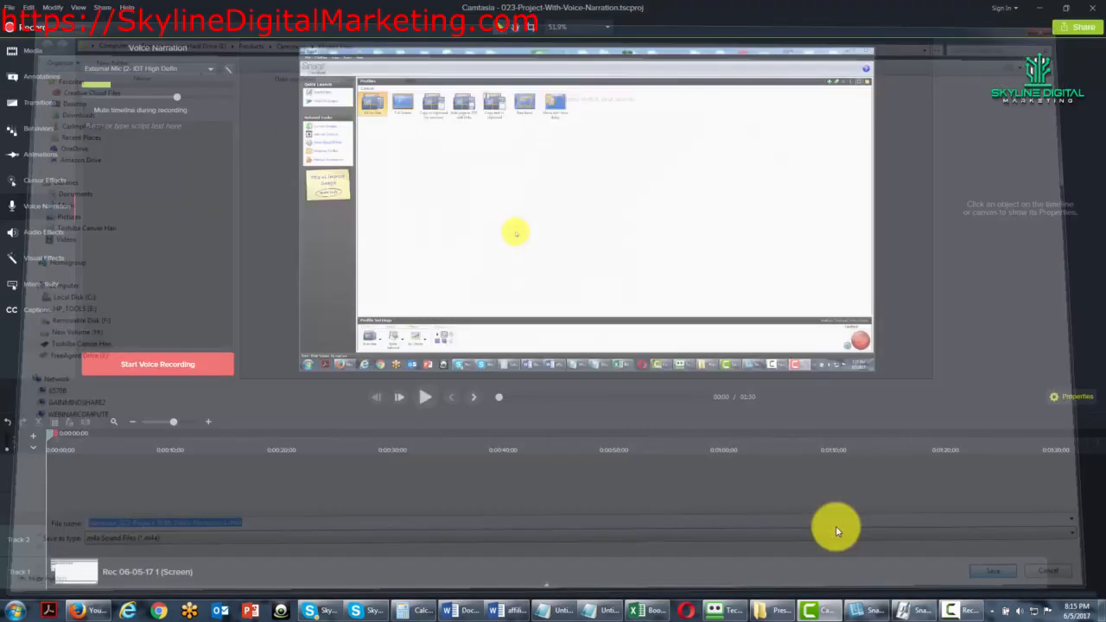
Select the new narration audio clip on Track 2 beneath the screen recording.
{"action": "left_click", "coordinate": [992, 570]}
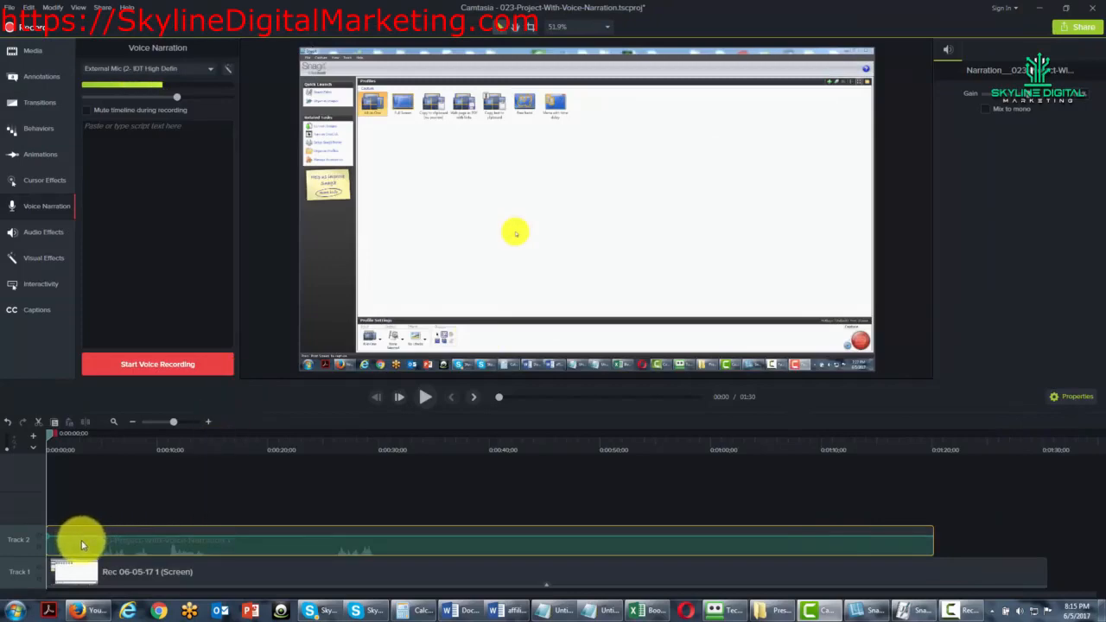
{"action": "mouse_move", "coordinate": [193, 553]}
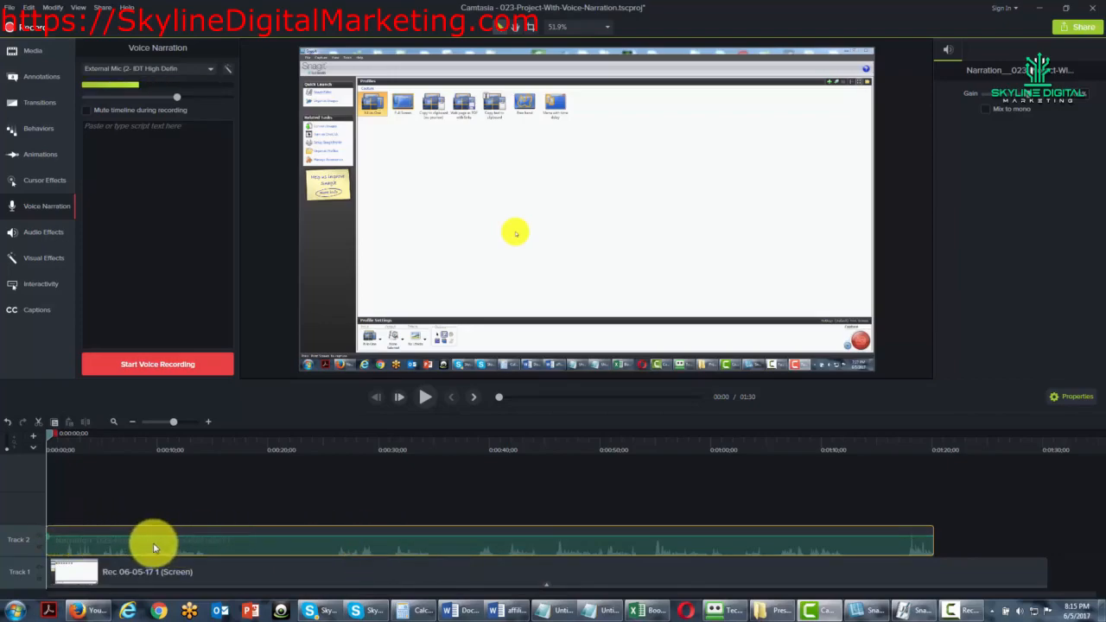
{"action": "mouse_move", "coordinate": [284, 549]}
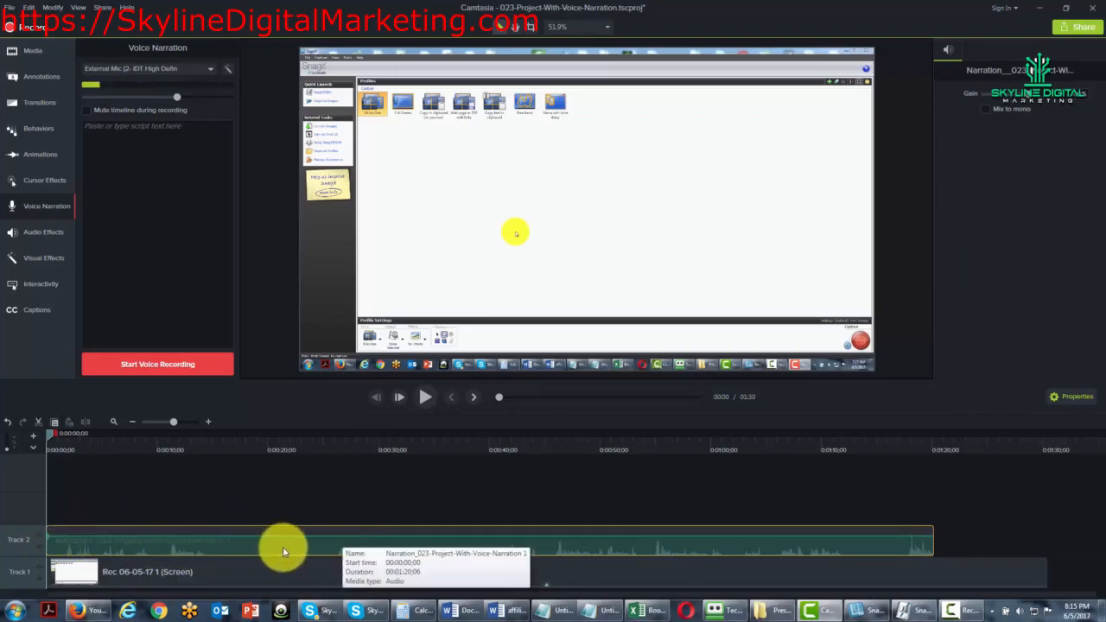